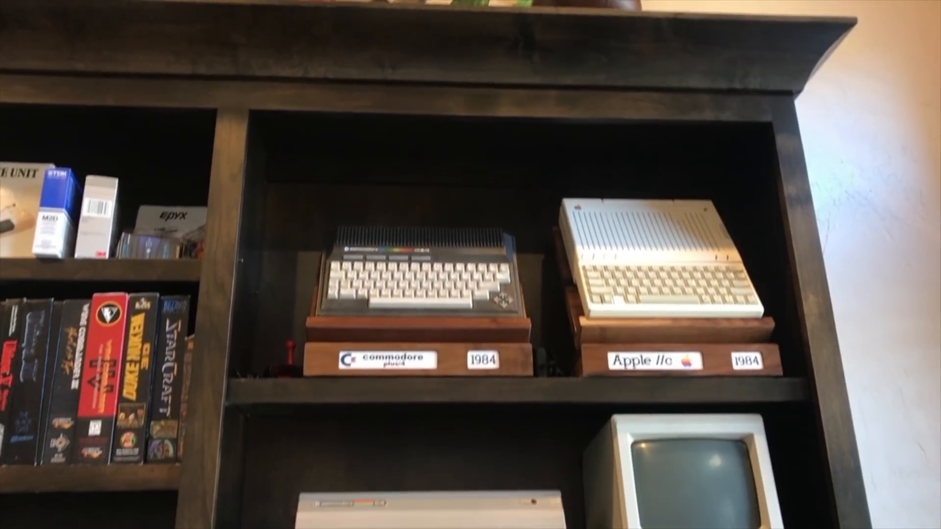
pyautogui.scroll(-3)
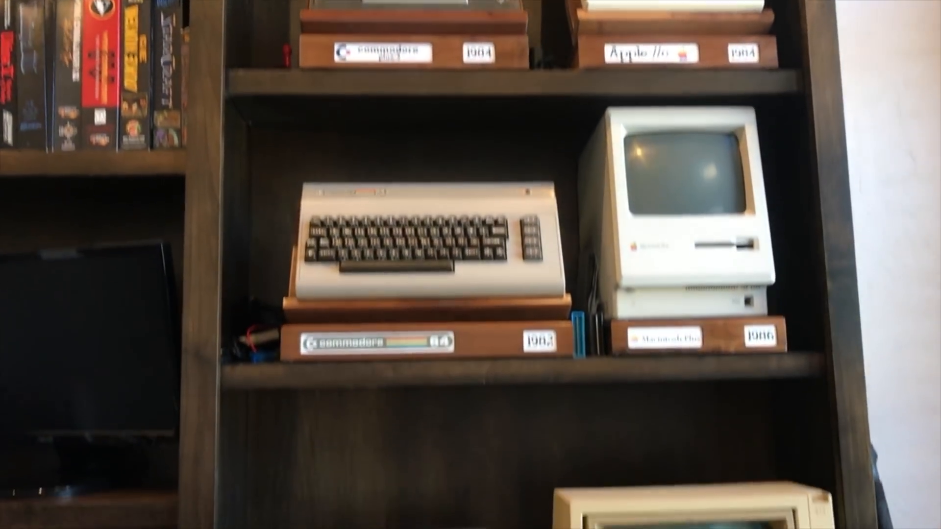